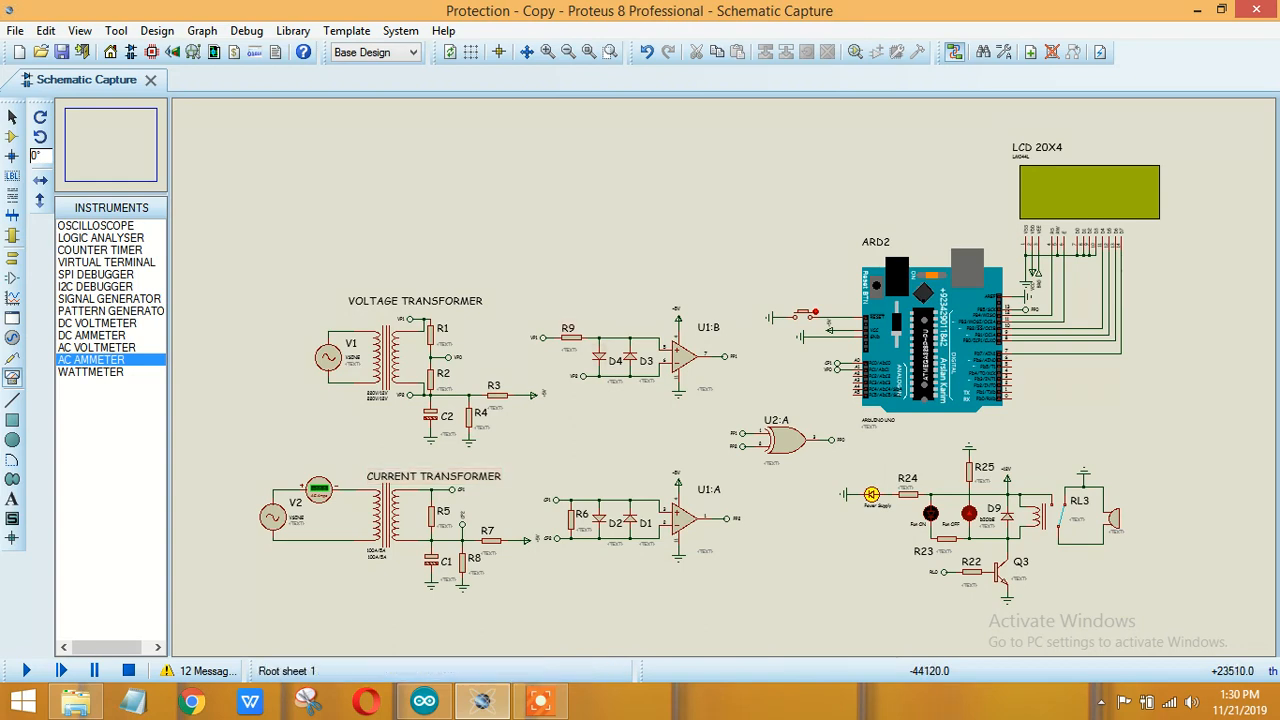
- Select the source area of the schematic and start the simulation so the LCD shows Energy Meter readings
drag(516, 296, 828, 584)
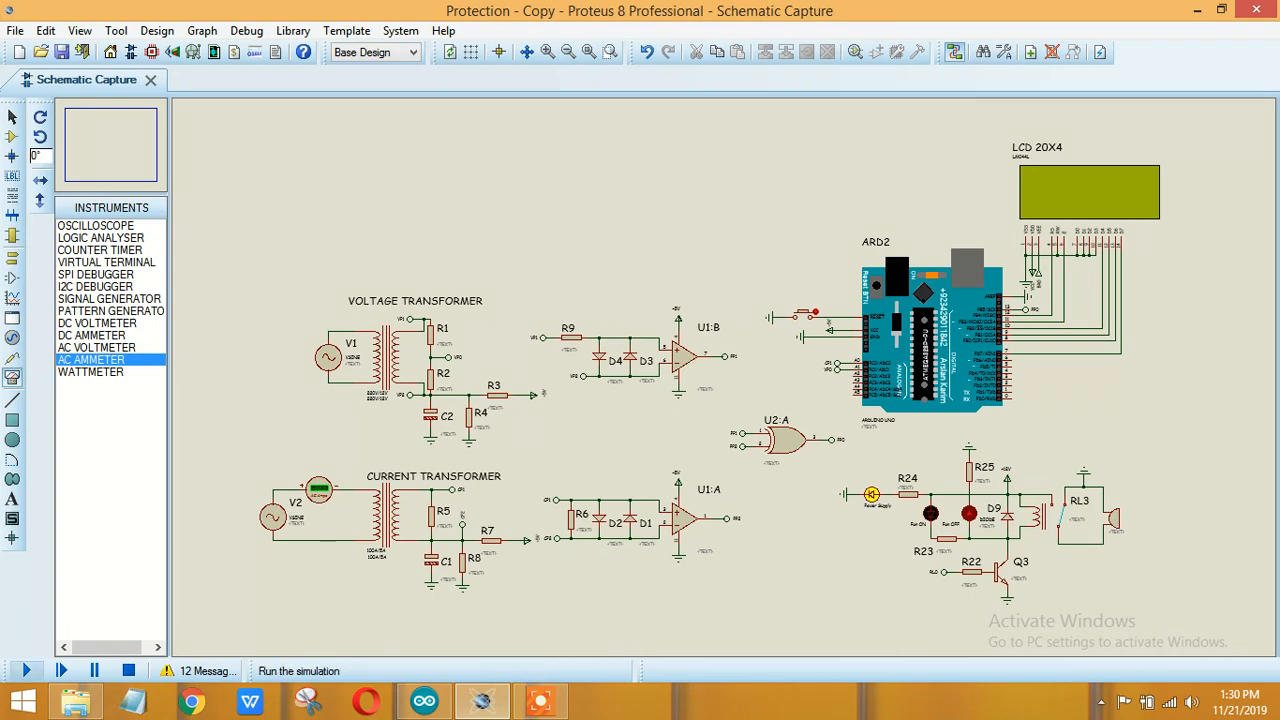
click(328, 356)
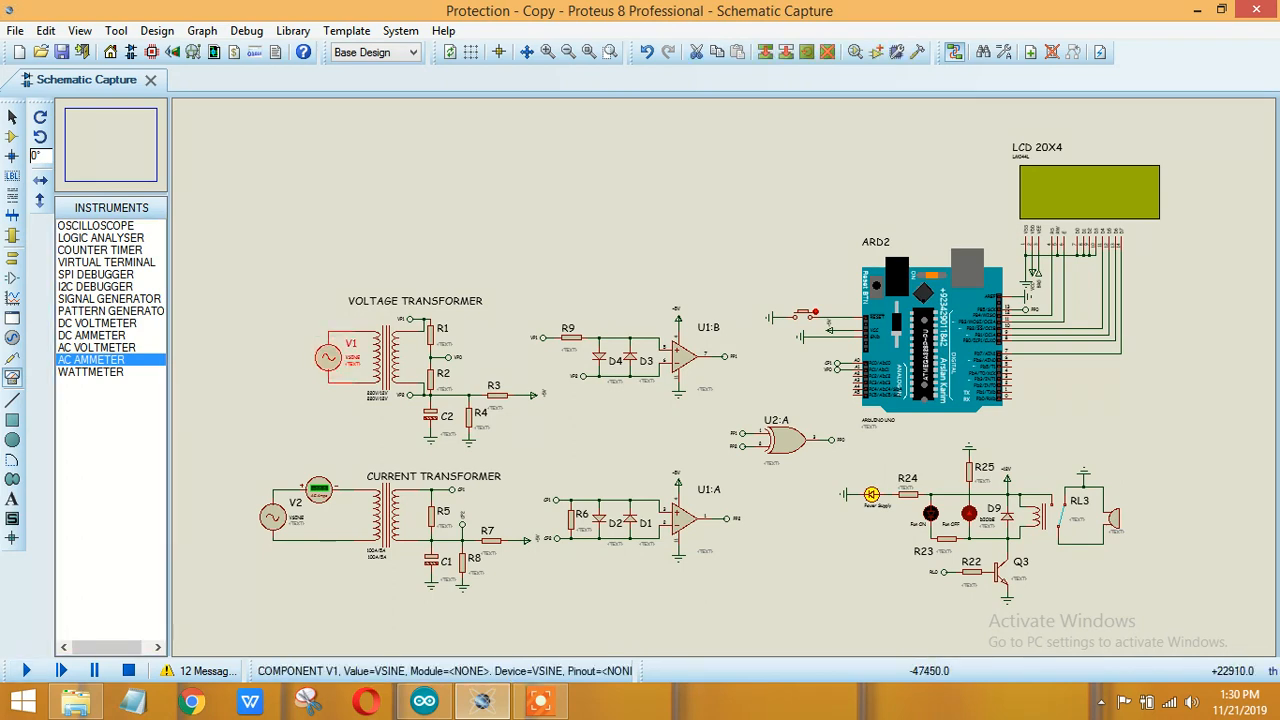
click(272, 516)
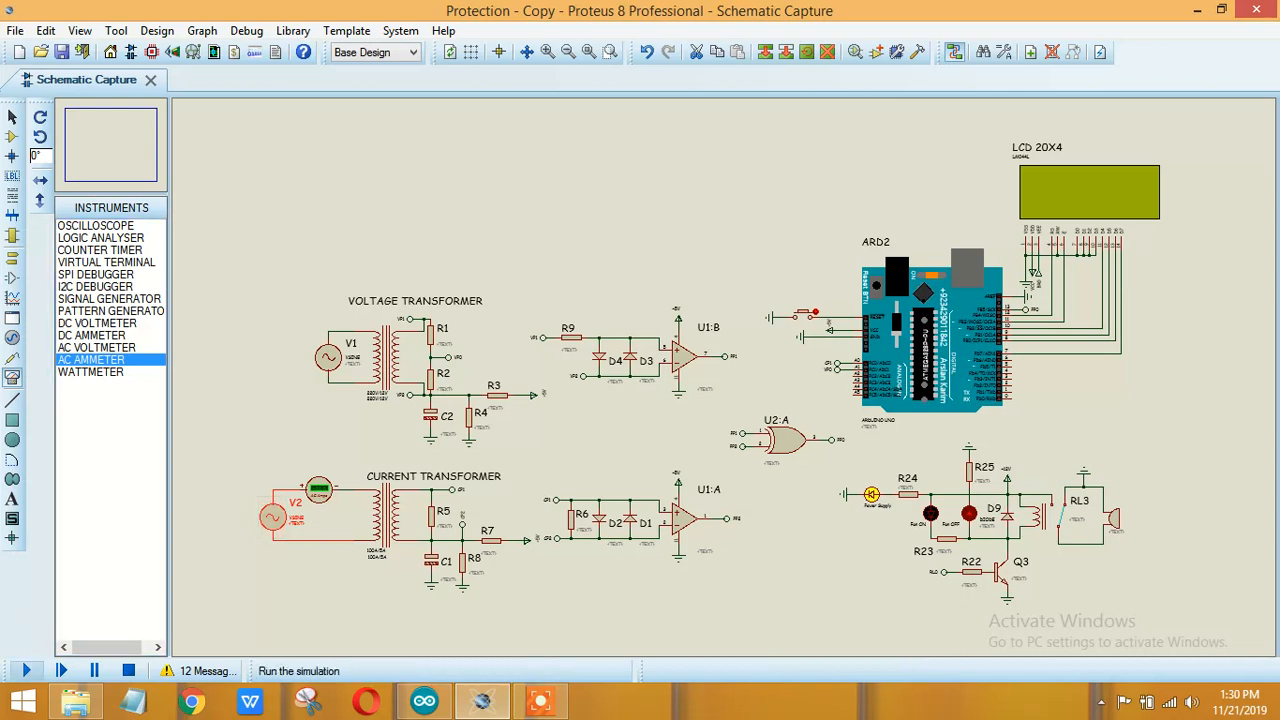
click(24, 670)
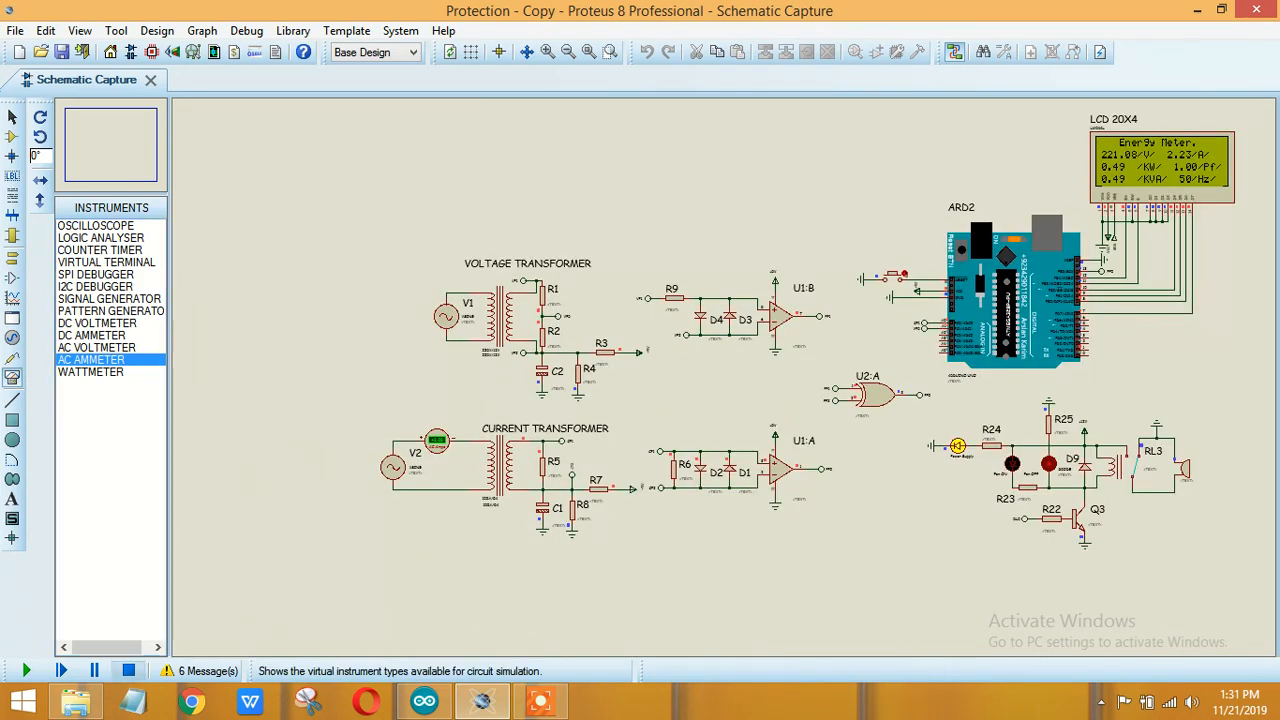
- Stop the simulation, give the V2 sine source a 1m time delay, and rerun it
click(128, 670)
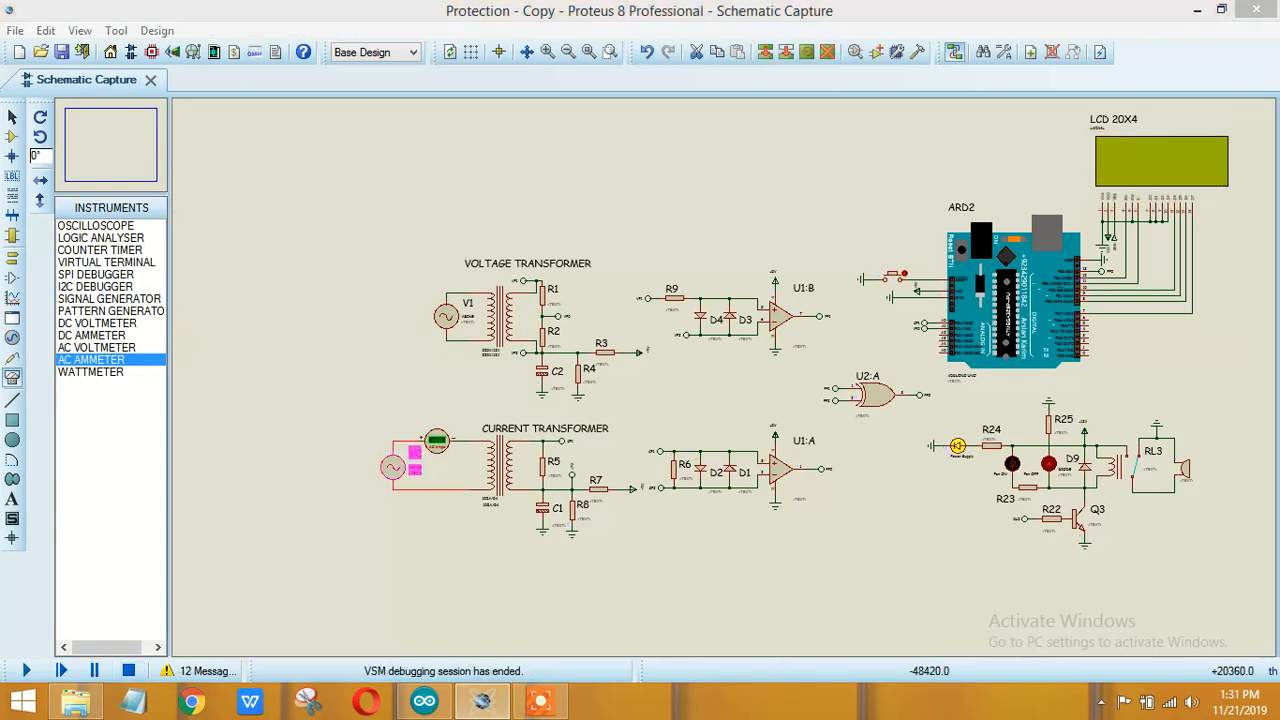
double_click(396, 468)
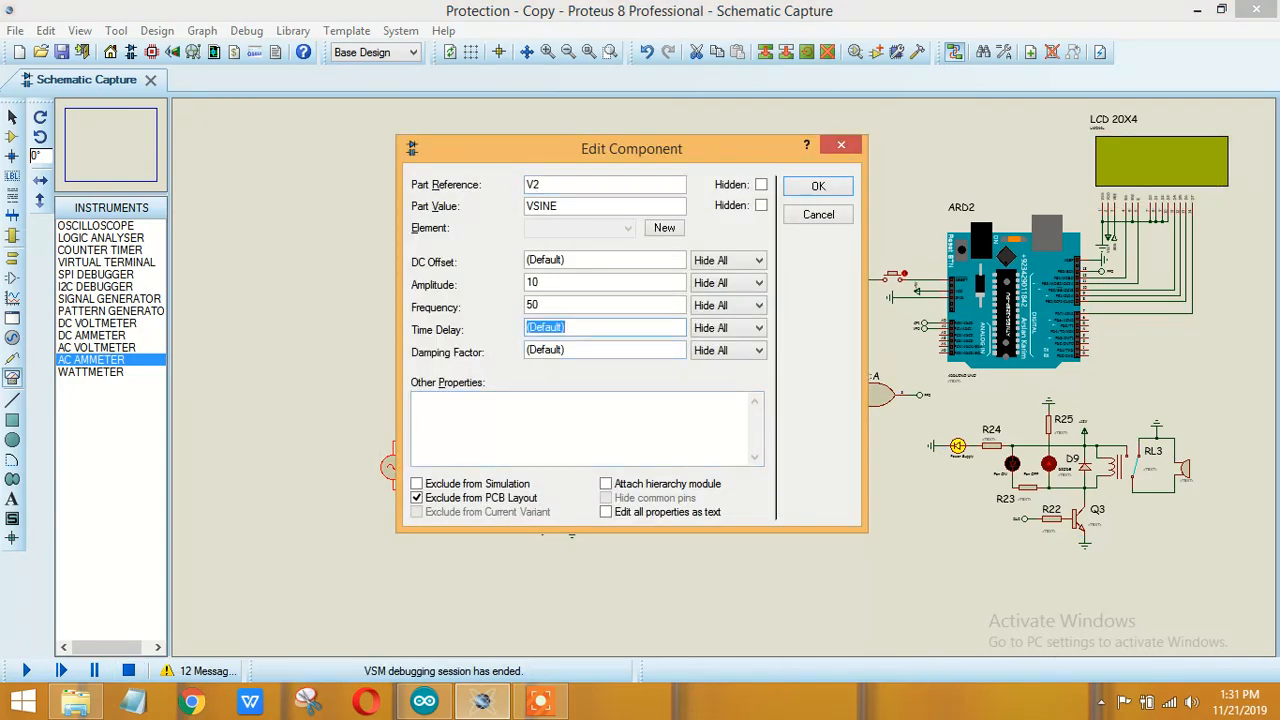
text(1m)
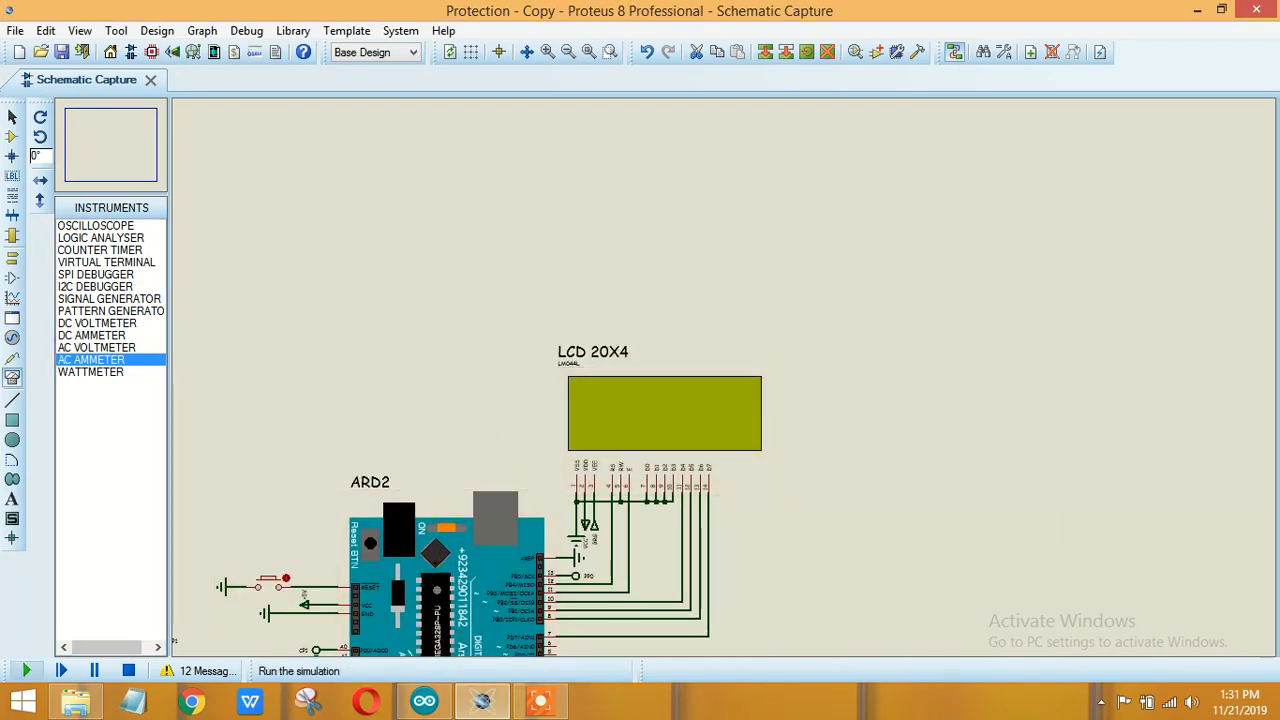
click(26, 670)
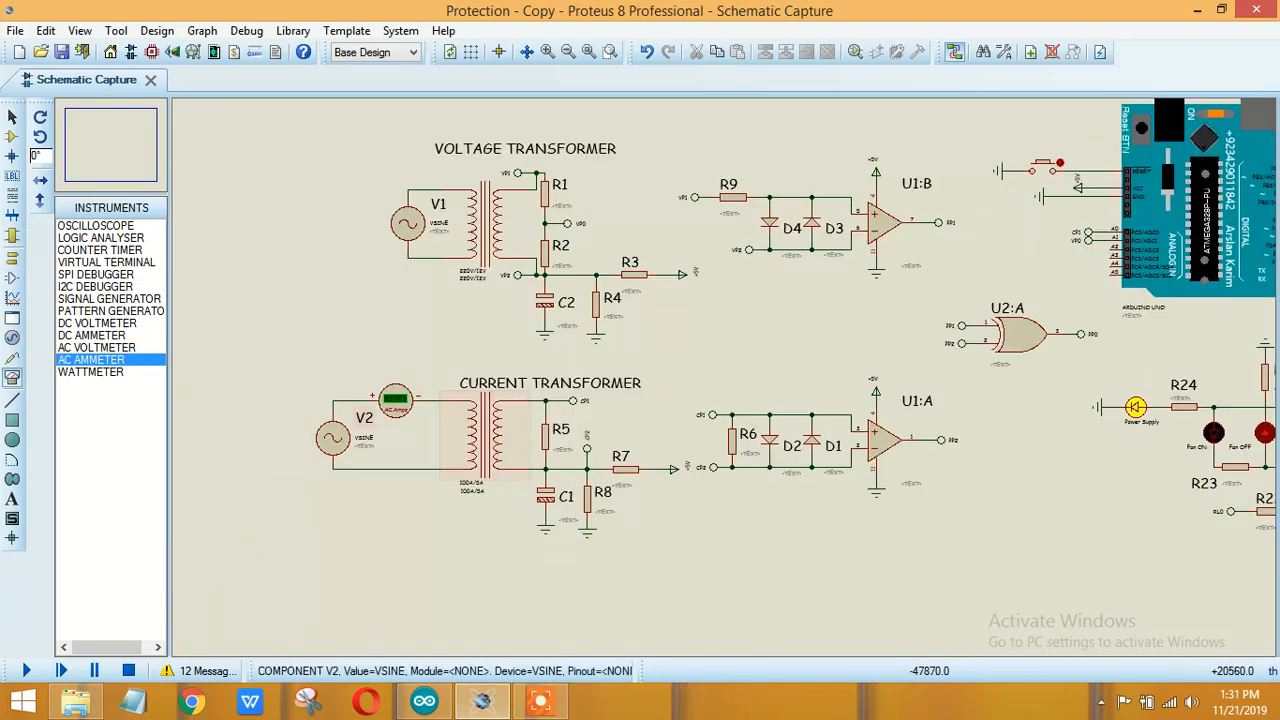
- Reopen V2's Edit Component properties and change its Time Delay to 3ms
double_click(332, 438)
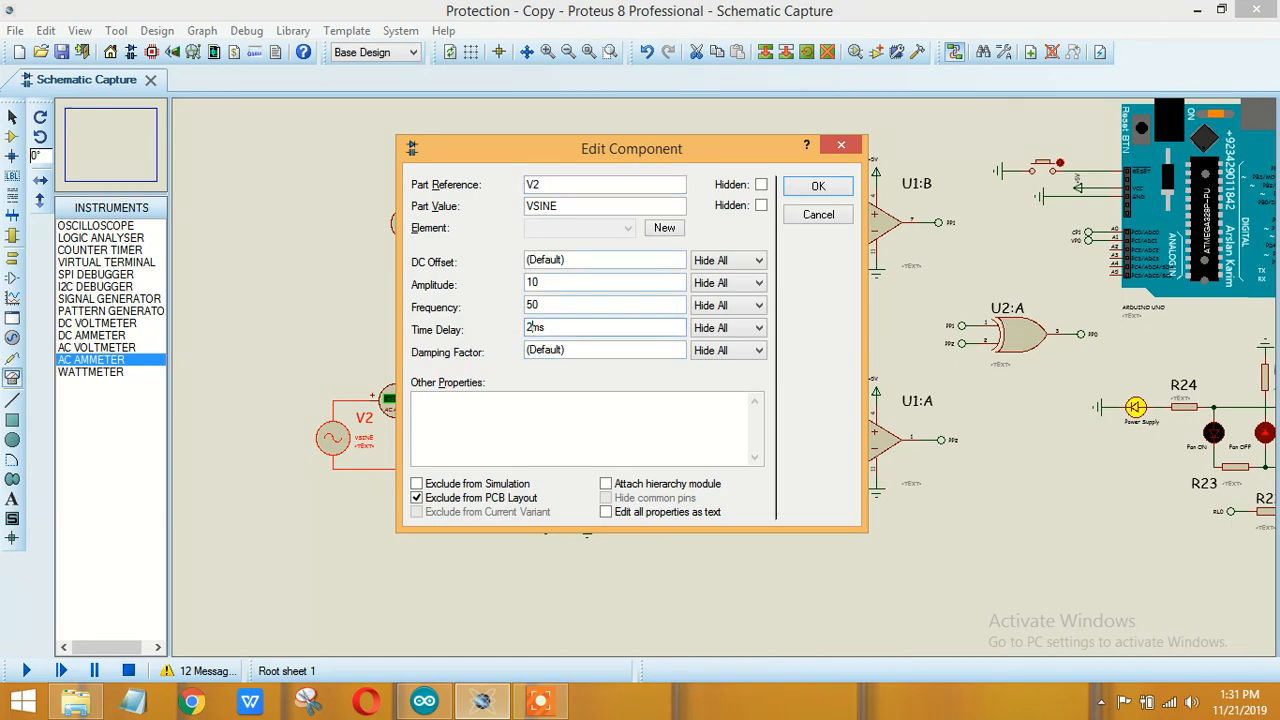
click(816, 186)
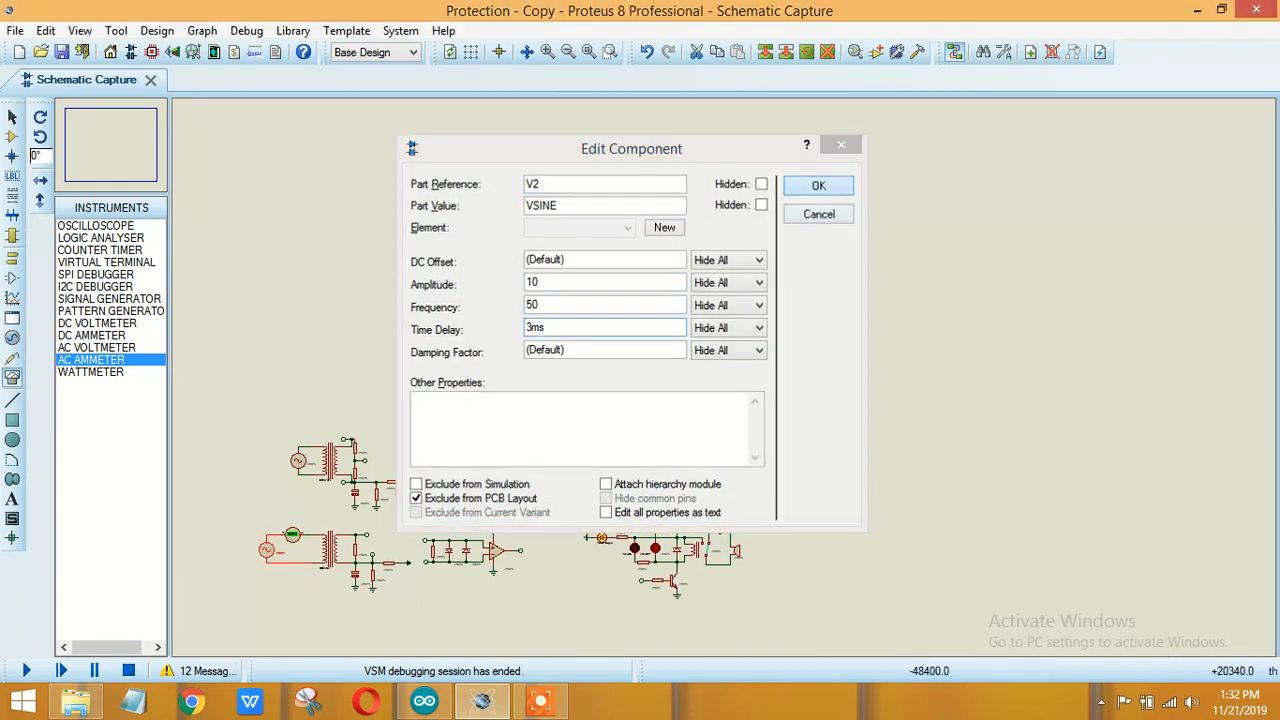
- Apply the 3ms delay with OK and bring V2's properties back for another change
click(818, 184)
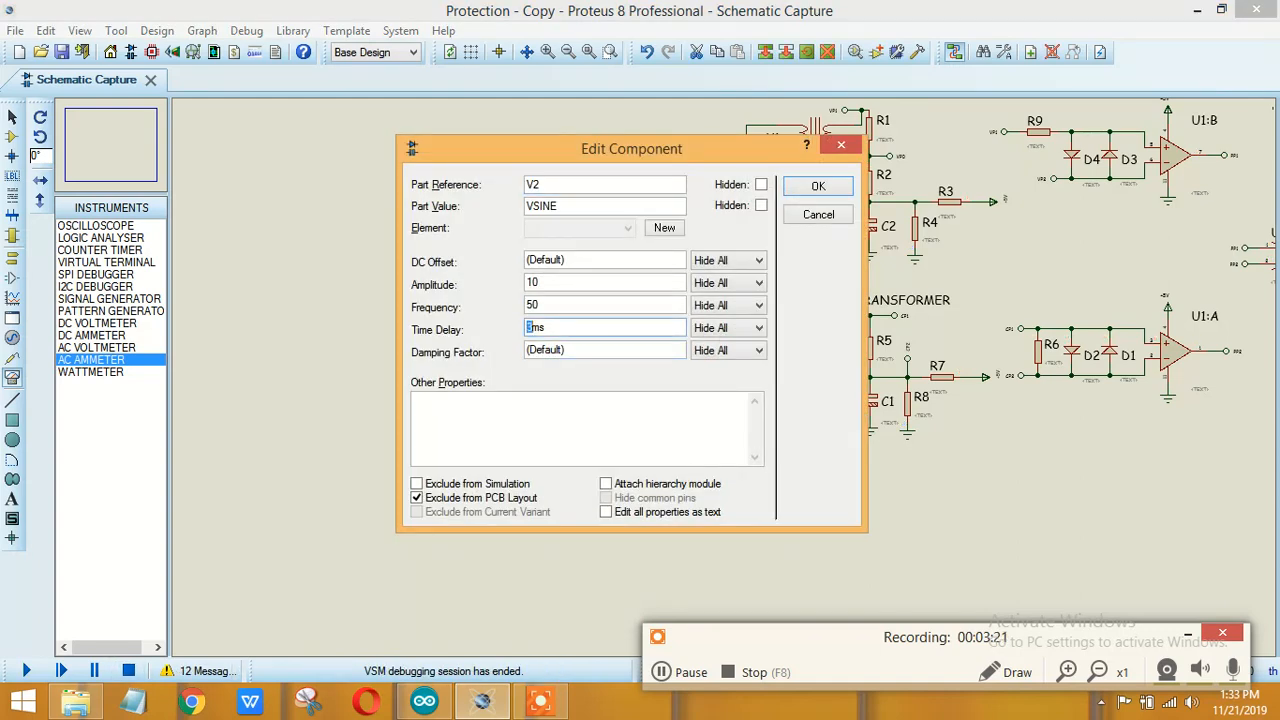
- Raise V2's time delay to 4ms, run the simulation, and zoom out to read 2.23 A and 0.16 power factor
text(3ms)
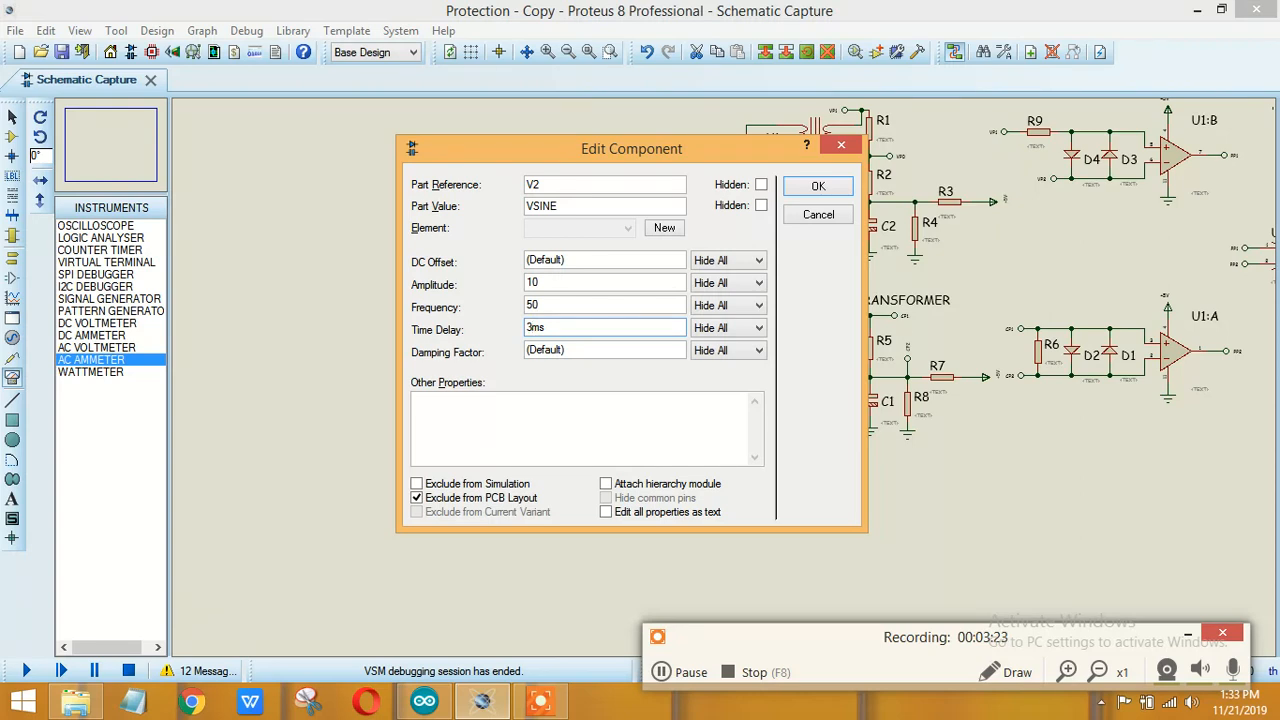
text(4ms)
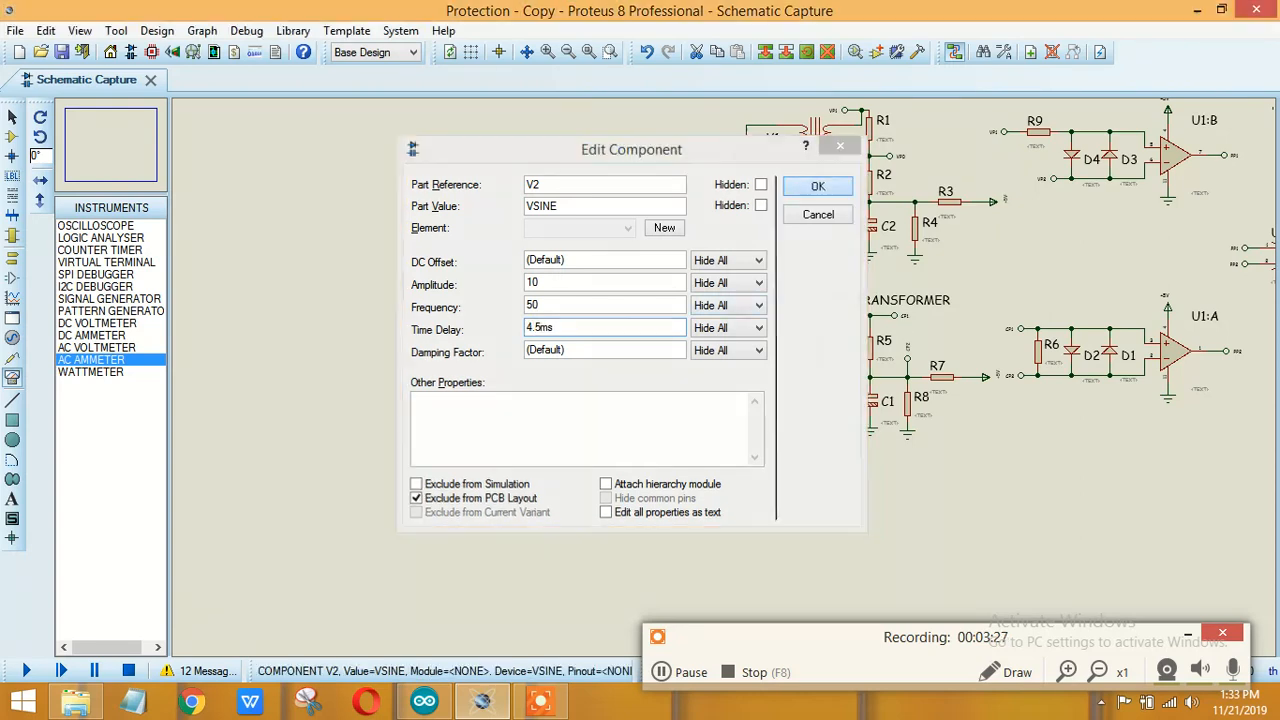
click(816, 186)
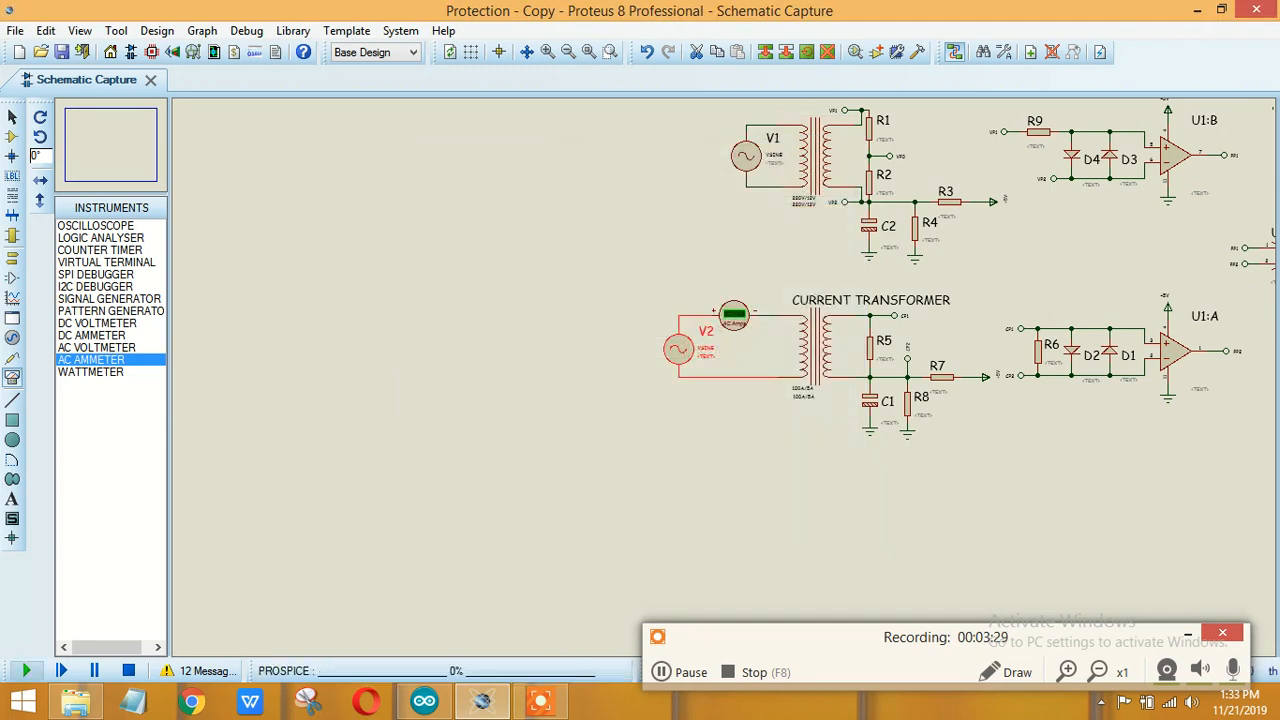
click(24, 670)
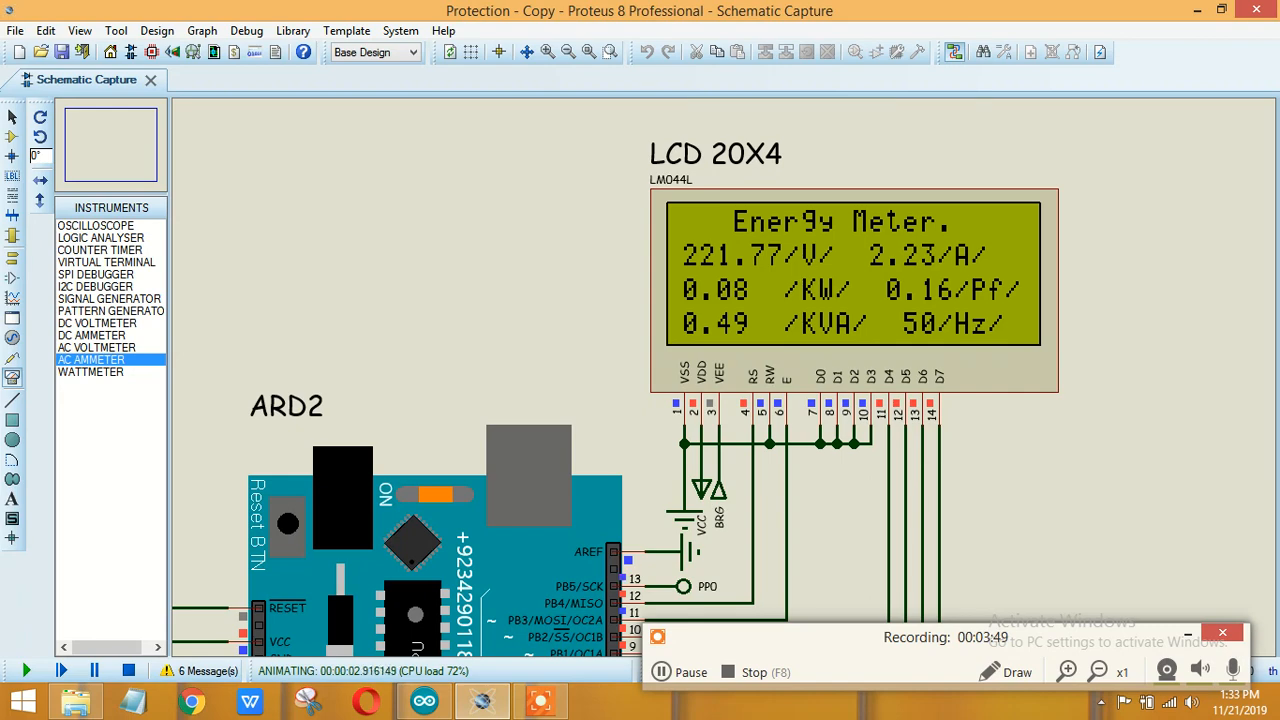
click(588, 52)
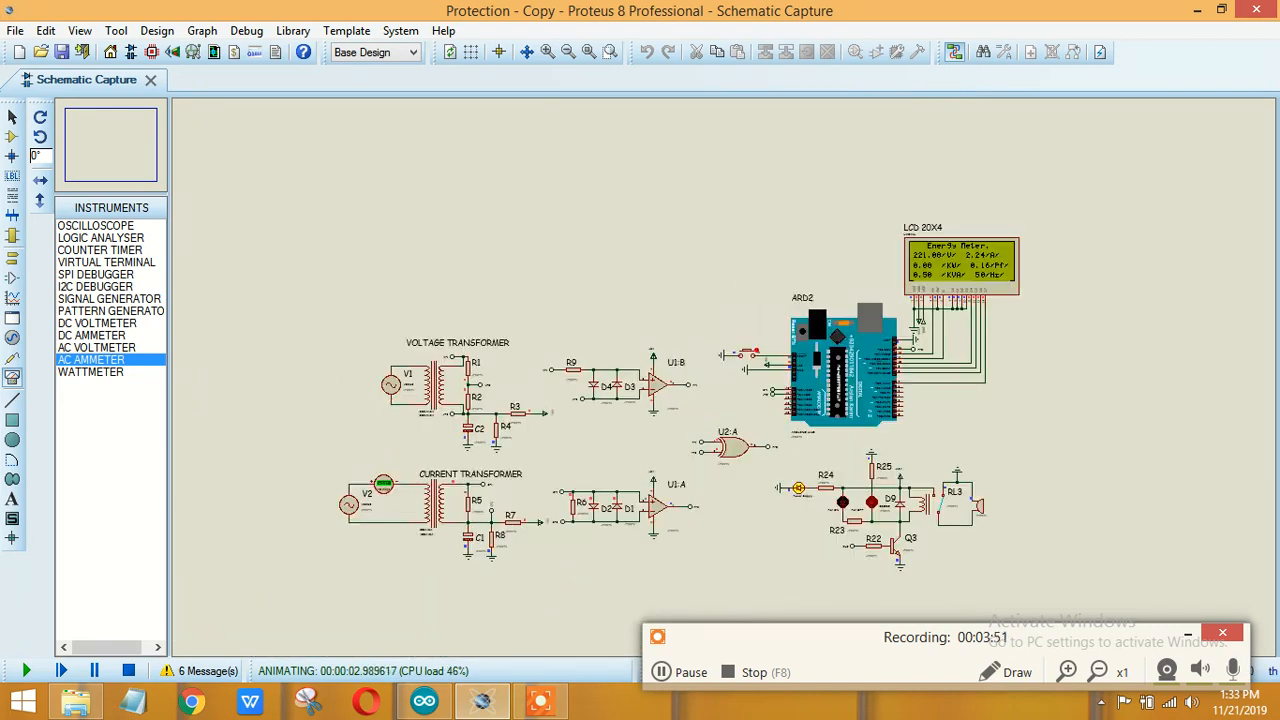